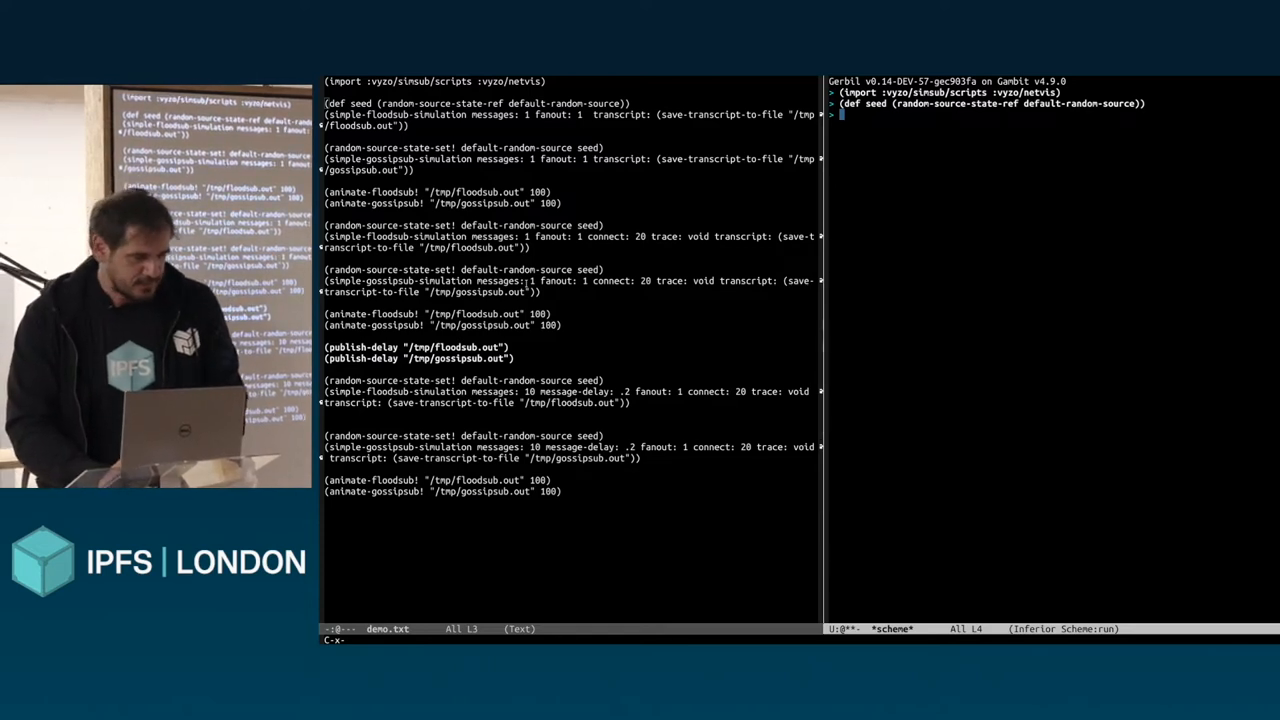
Evaluate the simsub netvis import and define the random seed in the Gerbil REPL.
text(o)
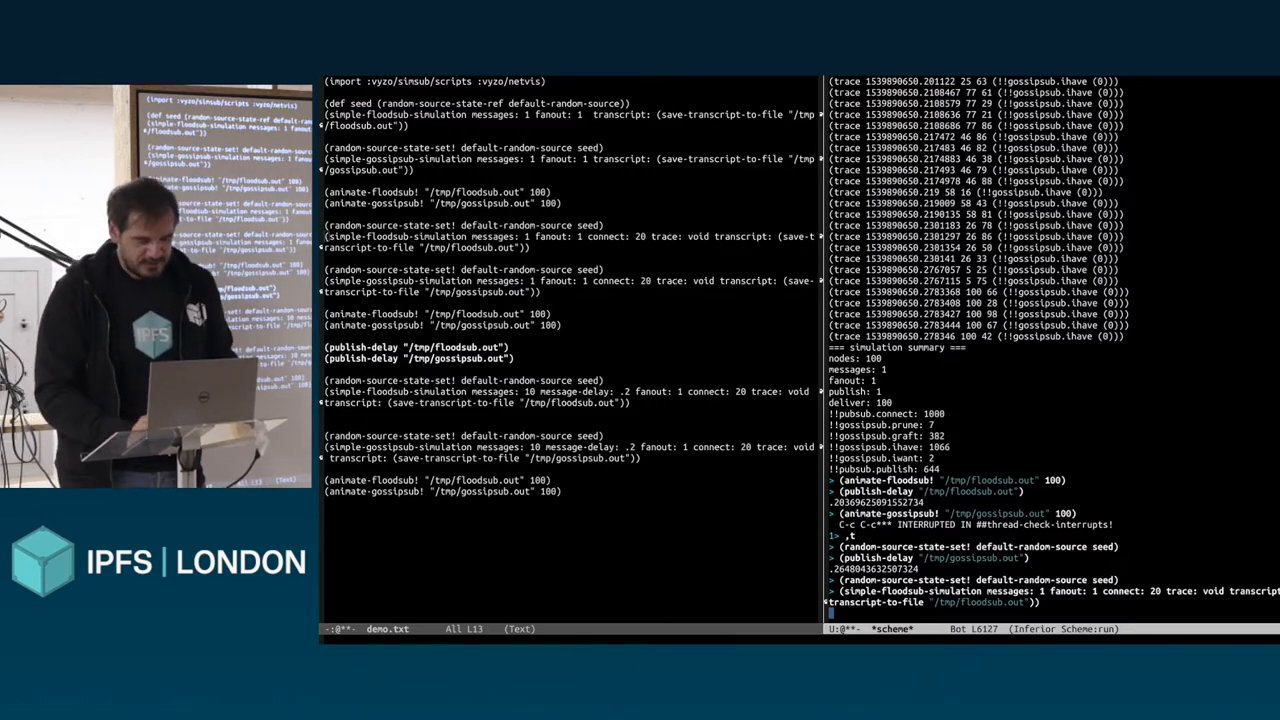
Re-run the seeded 20-connection floodsub simulation, summarizing 100 delivered, 3500 publishes, 2000 connects.
key(Return)
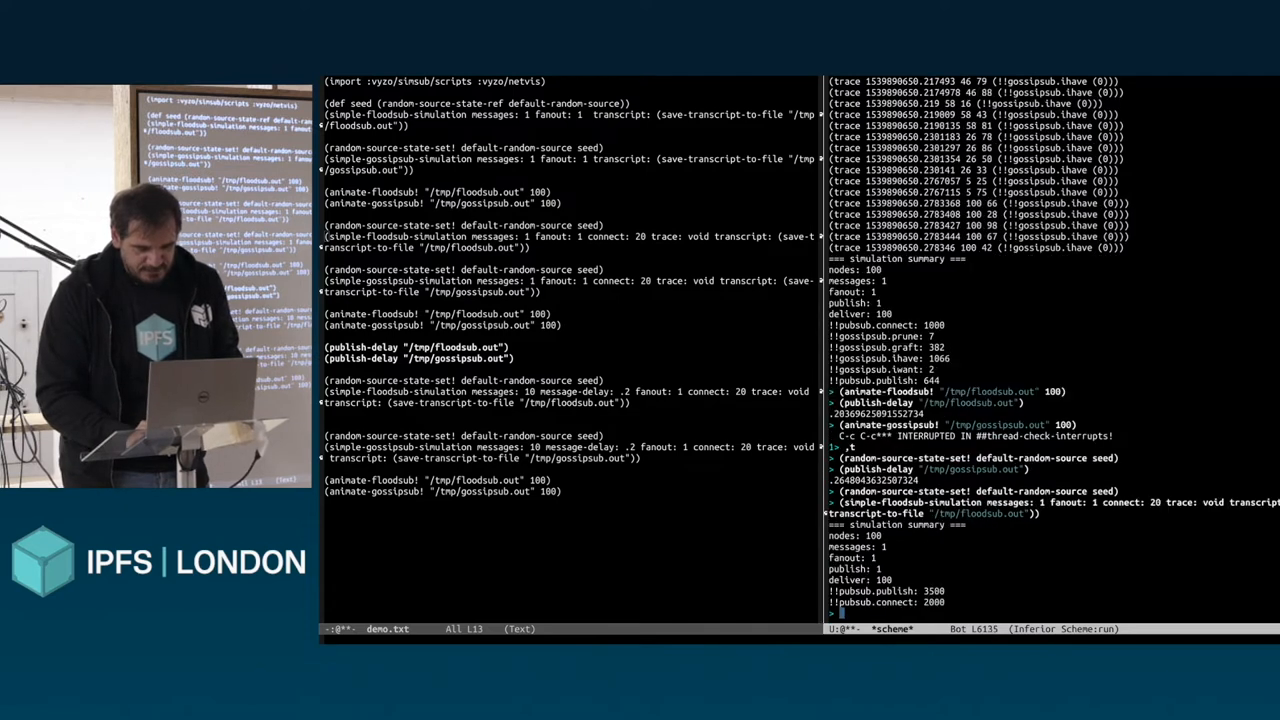